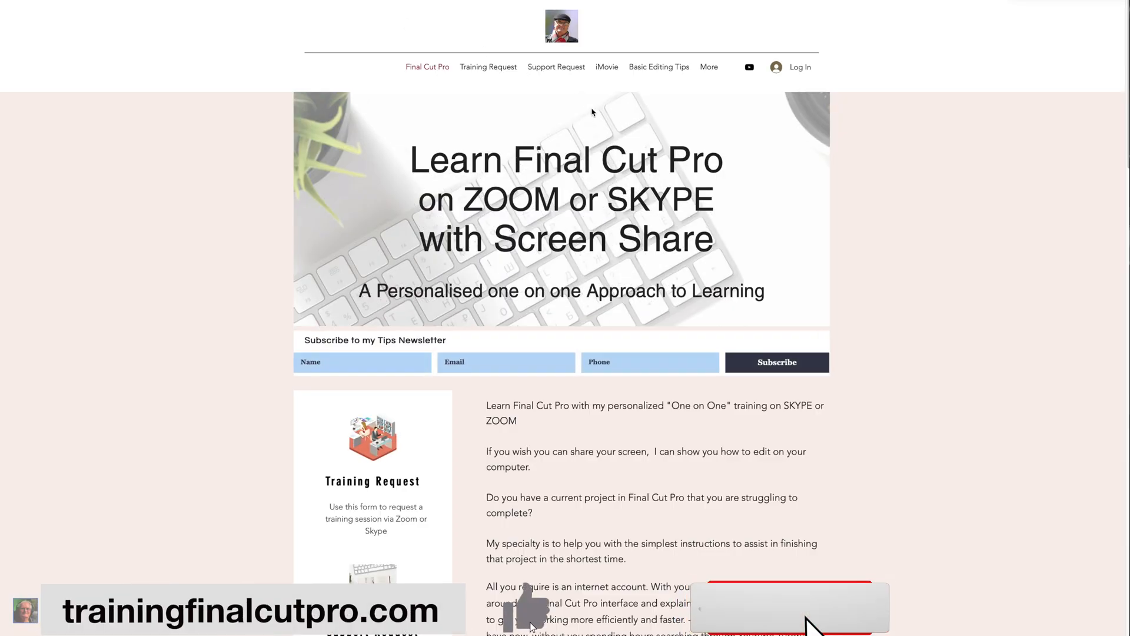
# Share the 'Edit for cut on the fly' project as a Master File and view its Settings.
pyautogui.scroll(-3)
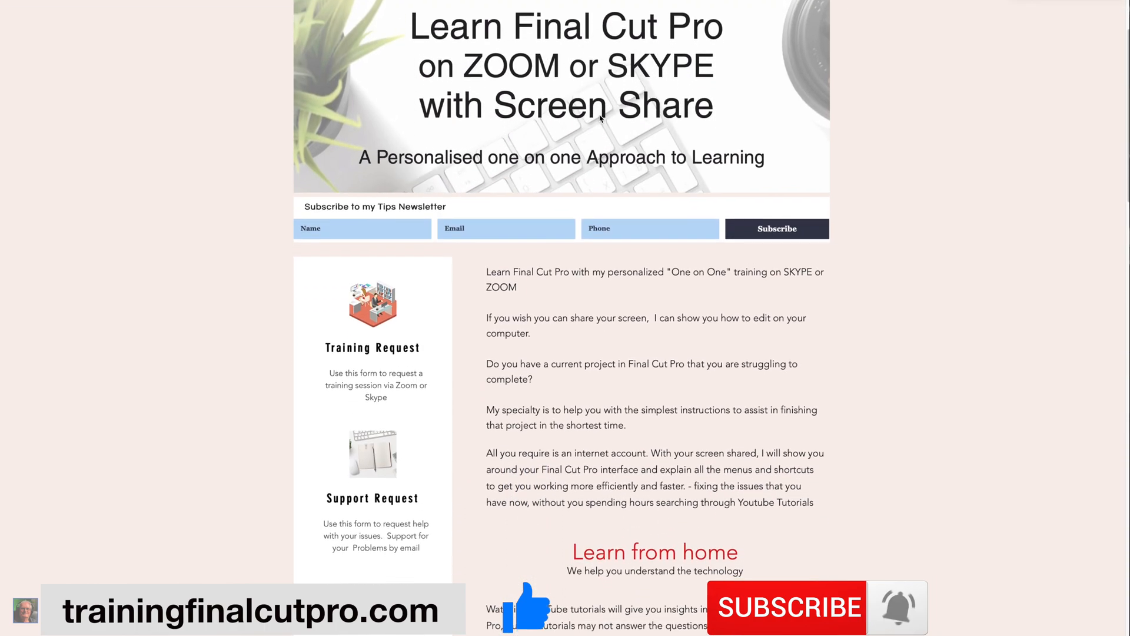
pyautogui.scroll(-3)
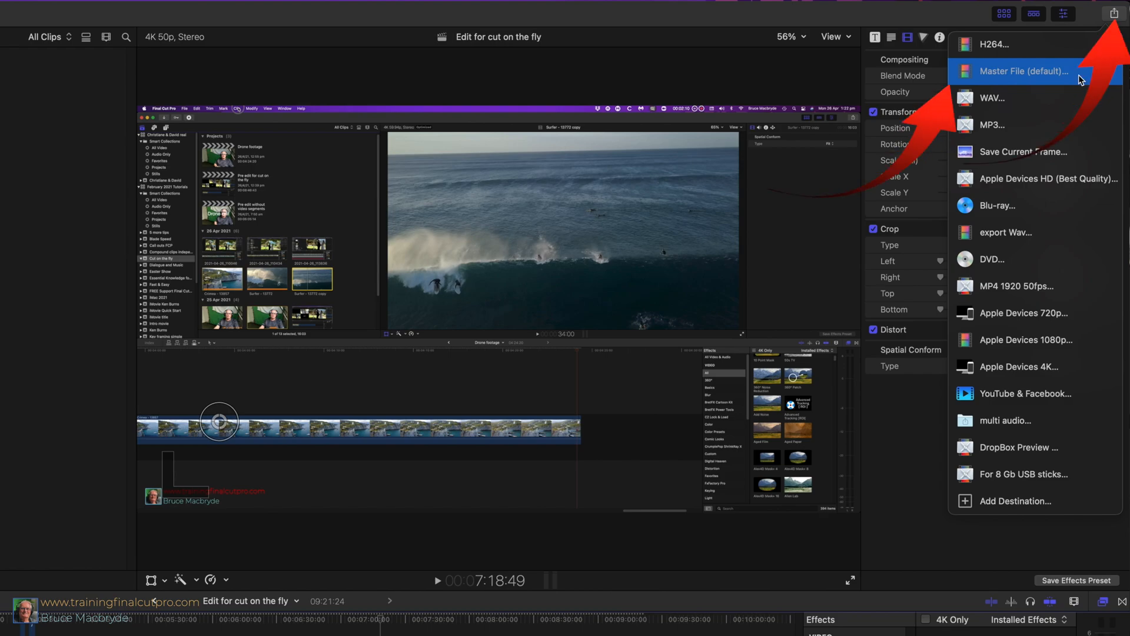
pyautogui.click(145, 10)
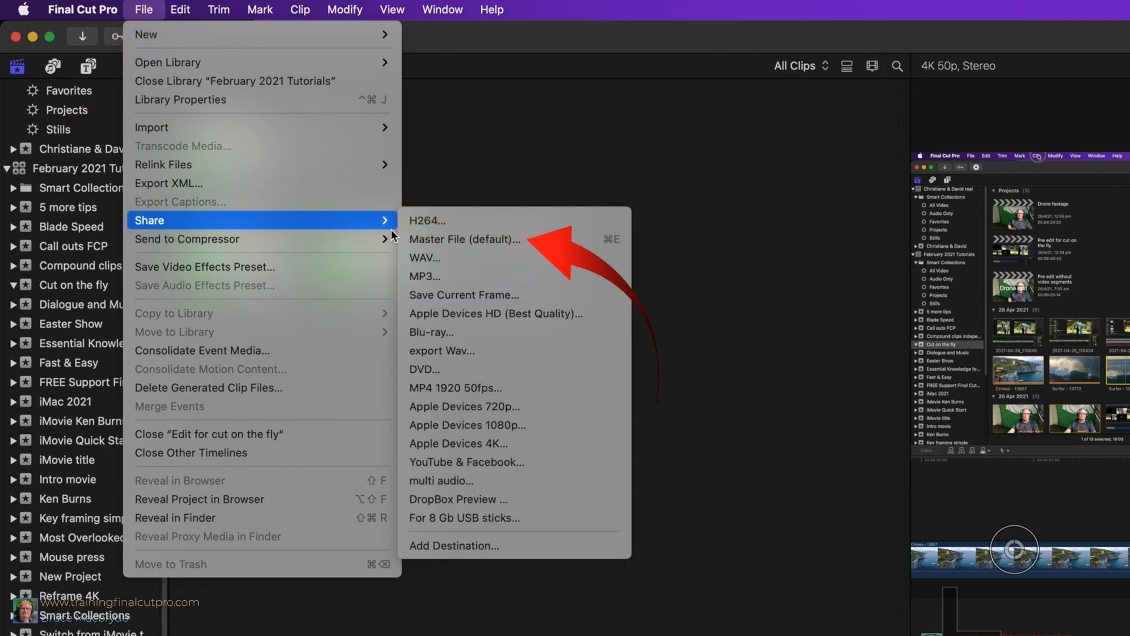
pyautogui.click(465, 239)
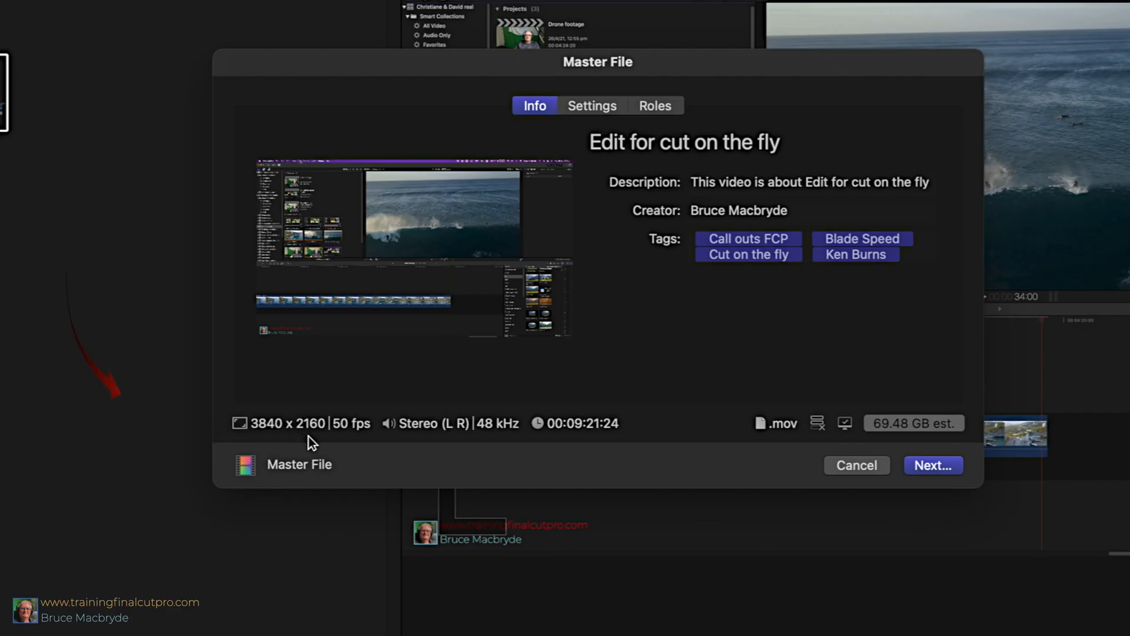
pyautogui.moveTo(443, 447)
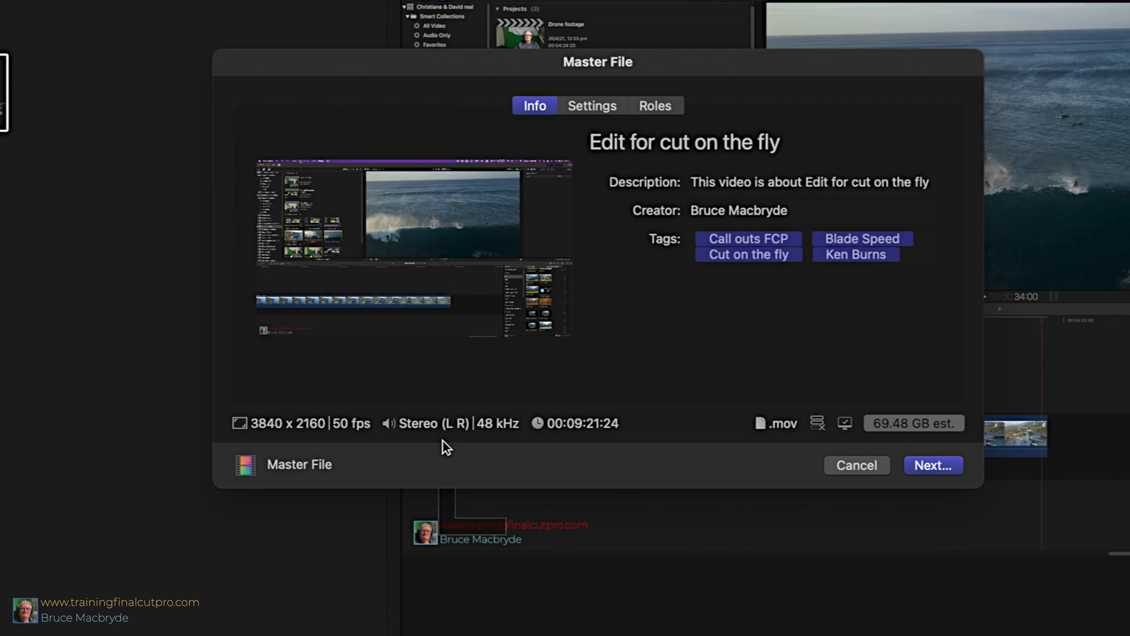
pyautogui.moveTo(574, 454)
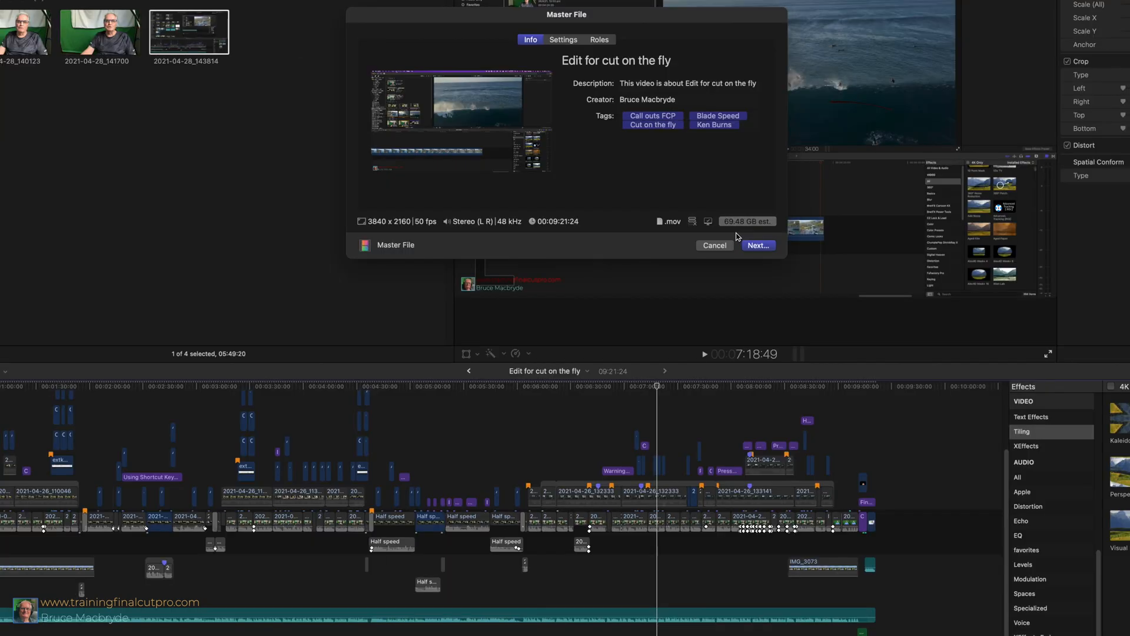
pyautogui.click(707, 222)
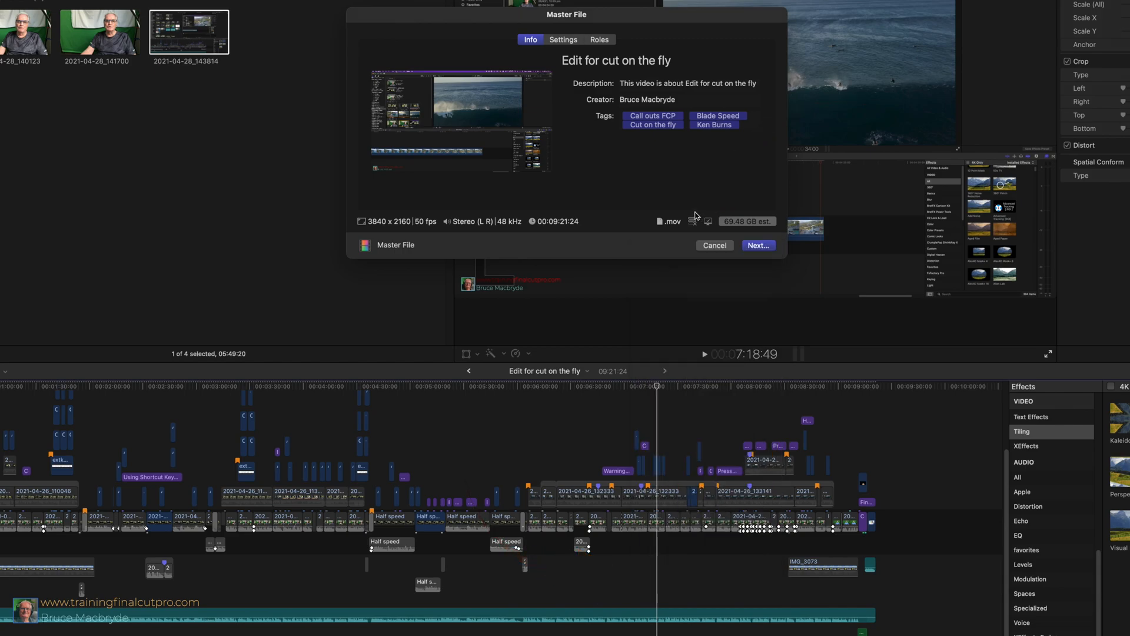
pyautogui.moveTo(664, 189)
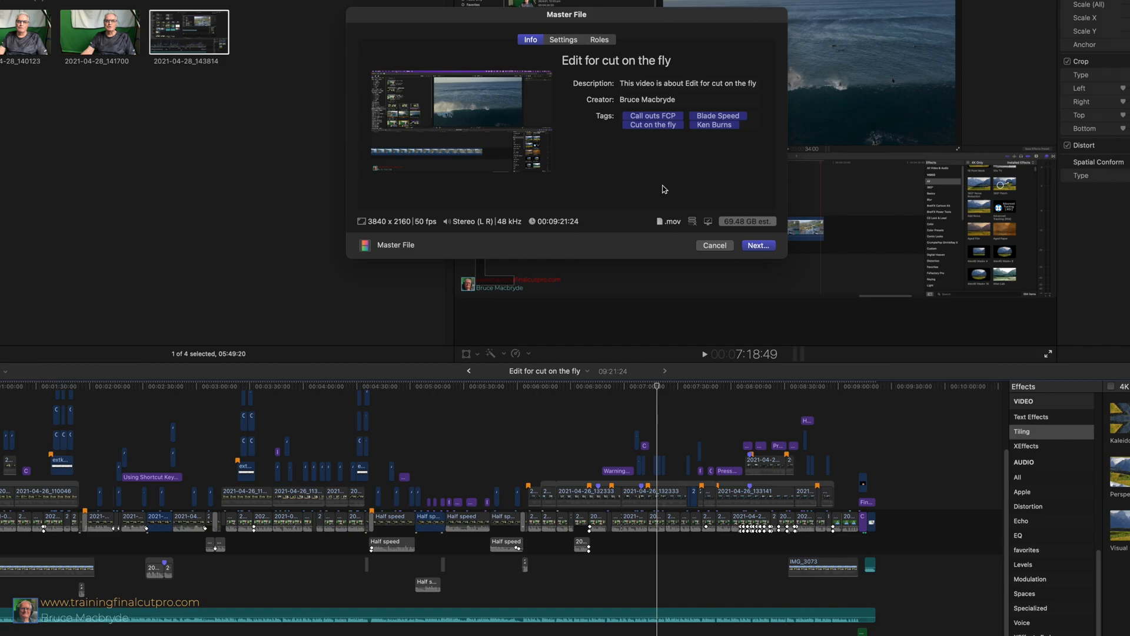
pyautogui.click(592, 106)
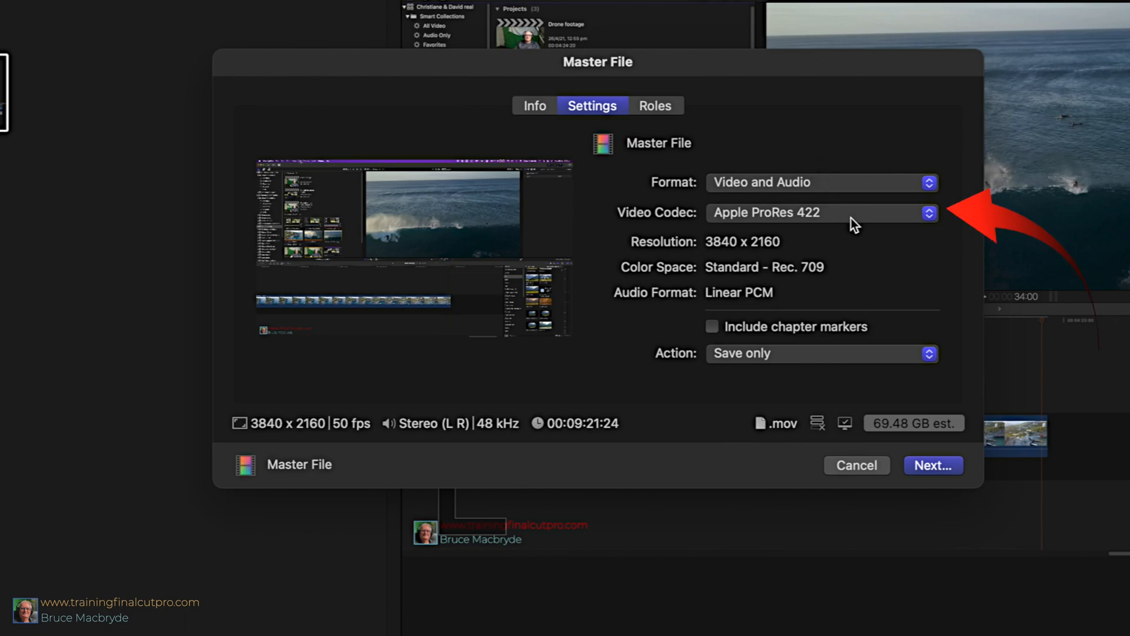
# Change the video codec from Apple ProRes 422 to H.264.
pyautogui.click(822, 212)
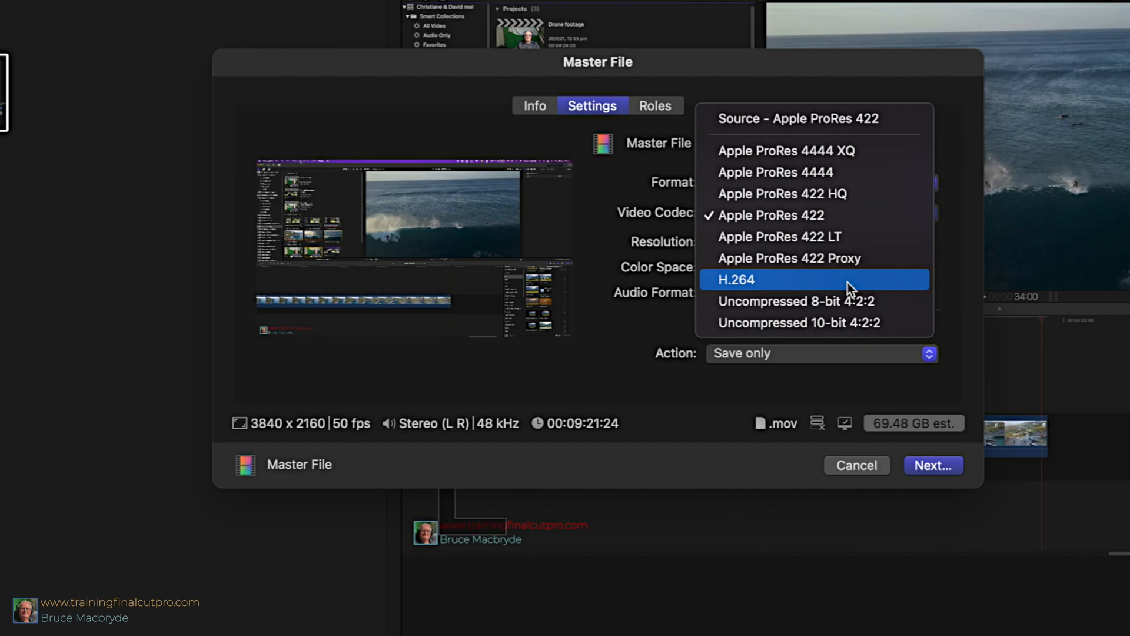
pyautogui.click(736, 280)
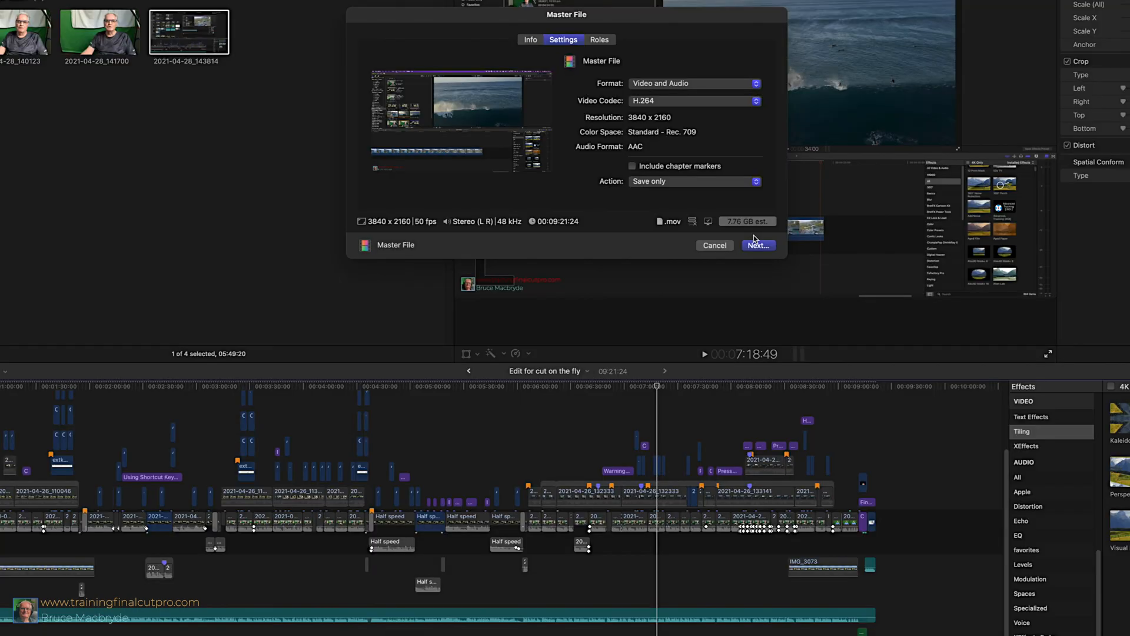
pyautogui.moveTo(698, 118)
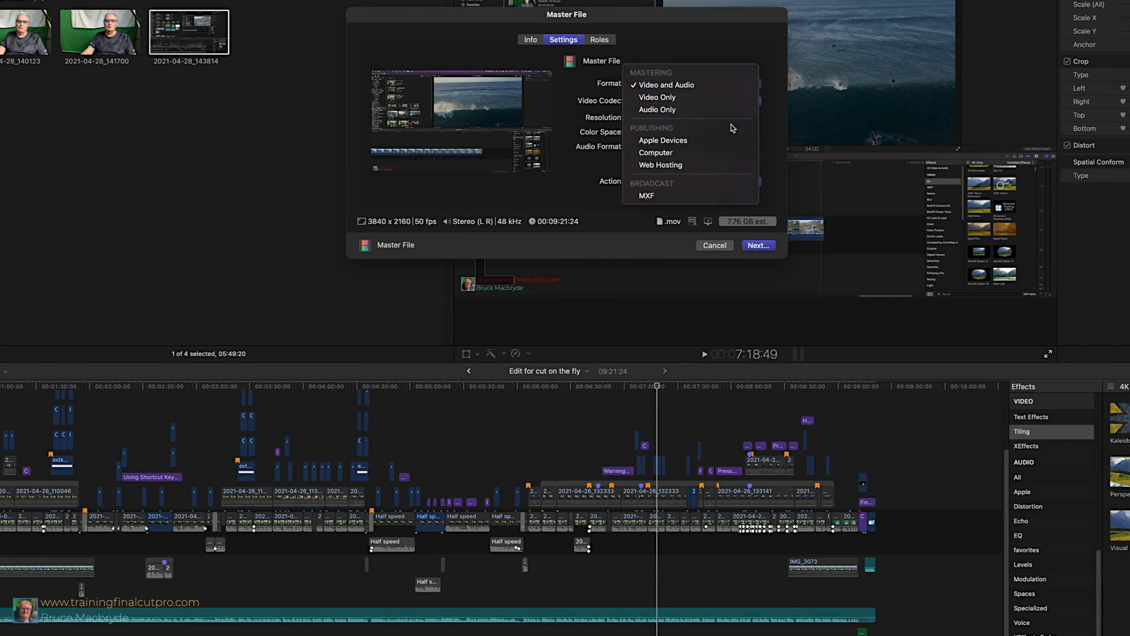
# Set Format to Computer, codec H.264 Better Quality, resolution 3840 x 2160.
pyautogui.click(663, 141)
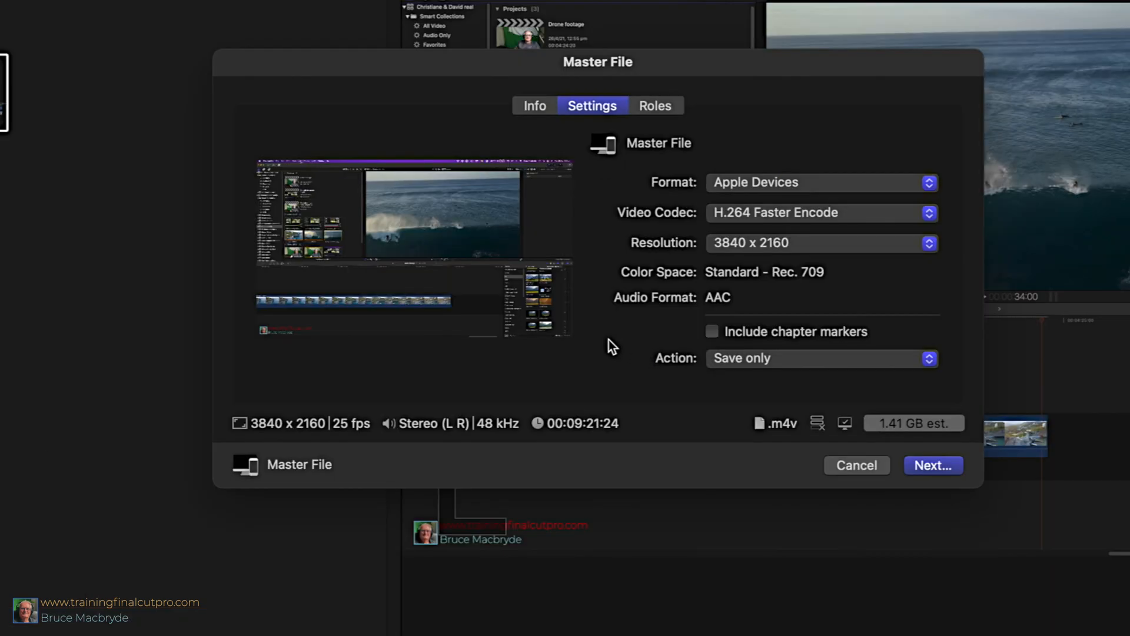
pyautogui.click(820, 181)
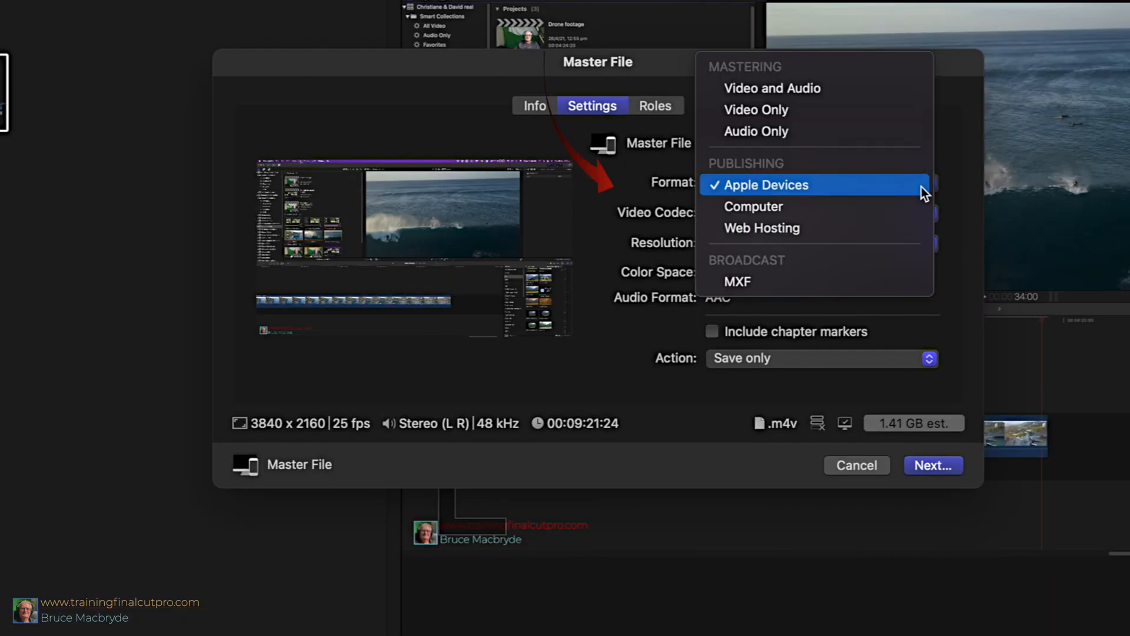
pyautogui.click(754, 206)
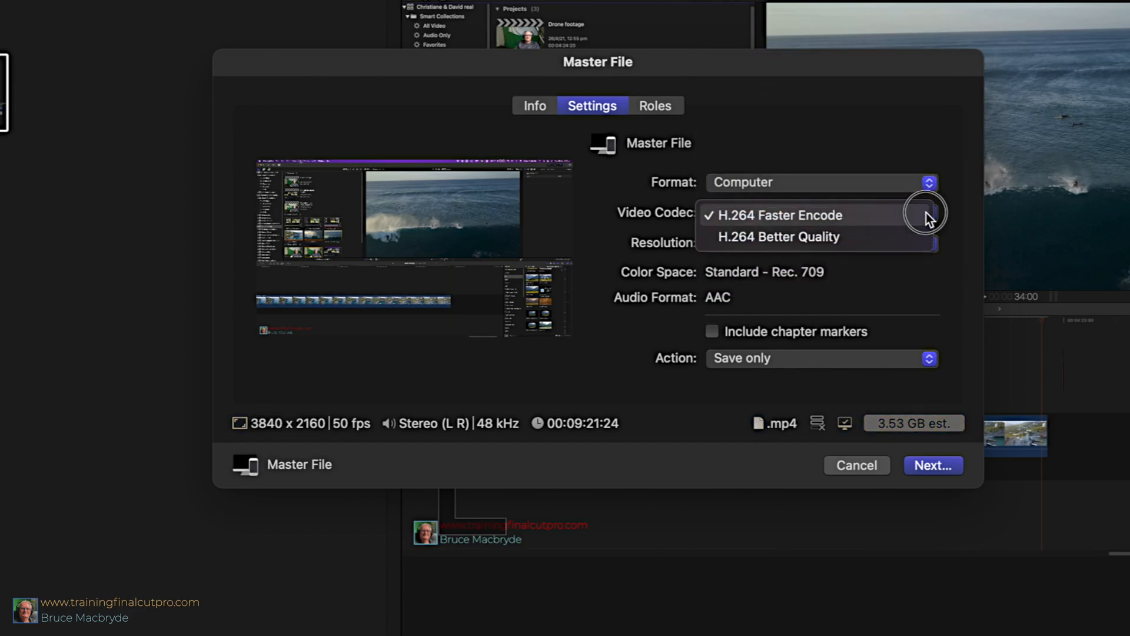
pyautogui.click(780, 237)
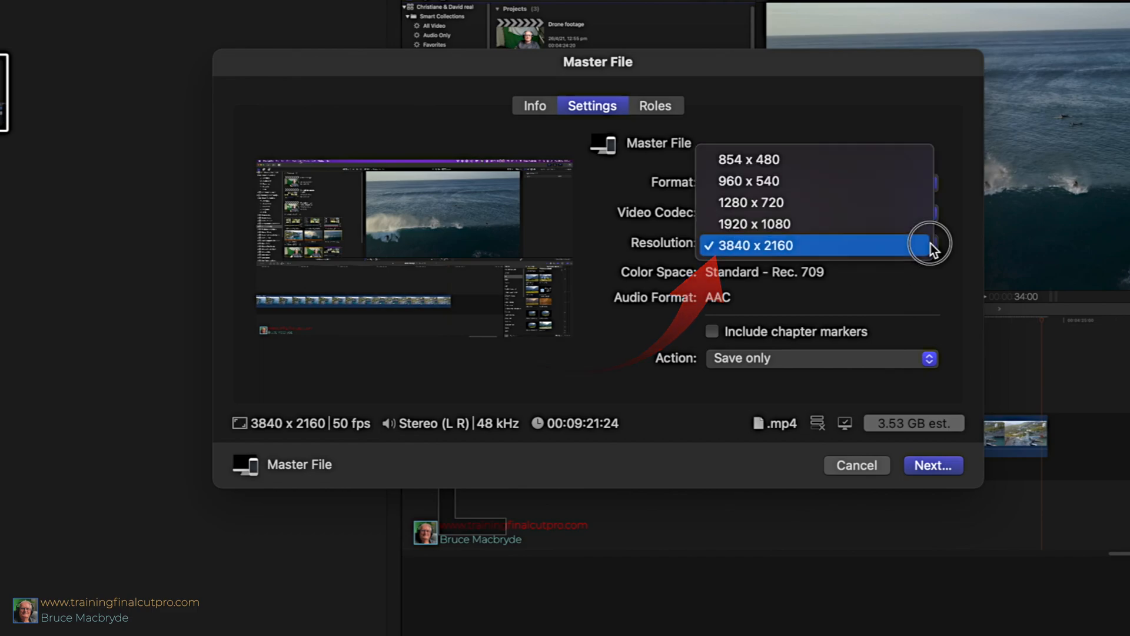
pyautogui.click(753, 245)
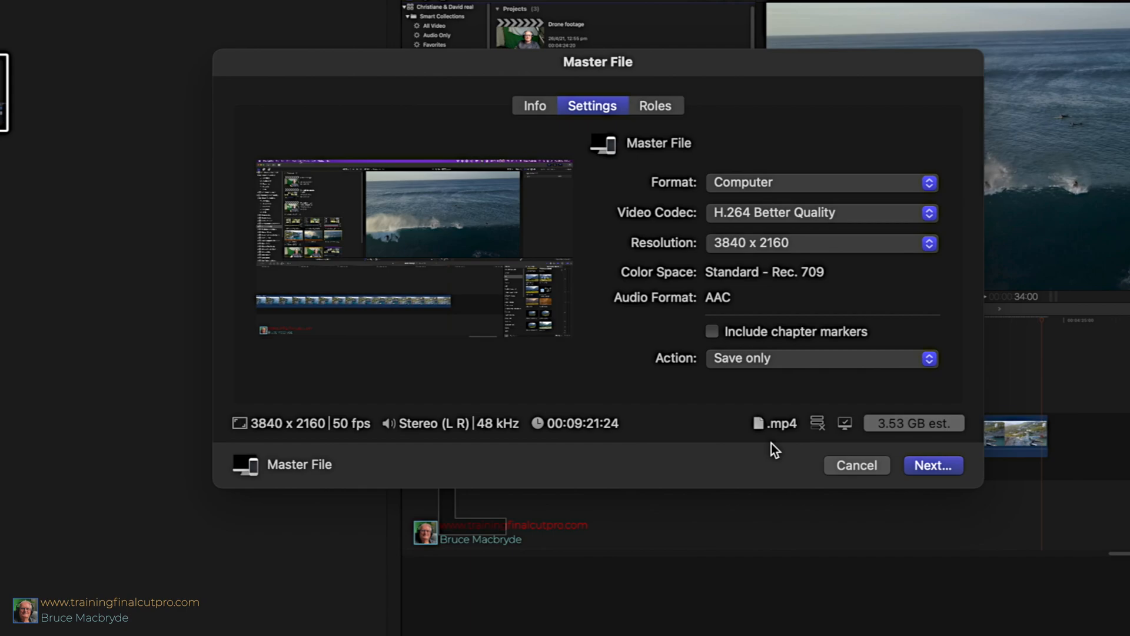
pyautogui.moveTo(757, 446)
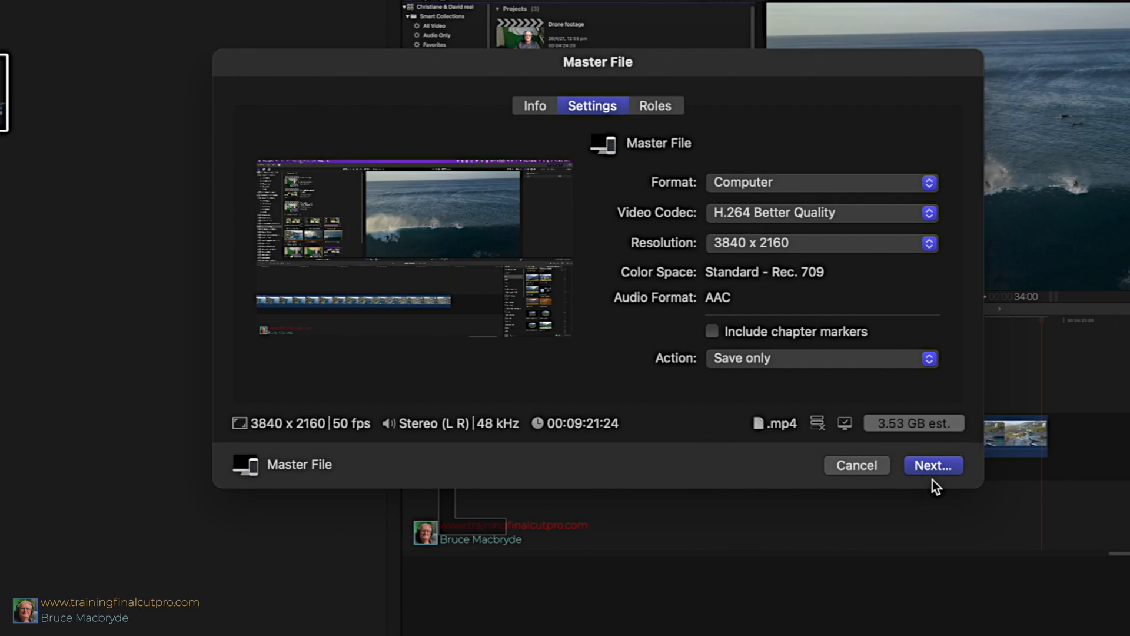
# Save the export as 'Edit for cut on the fly'.
pyautogui.click(932, 465)
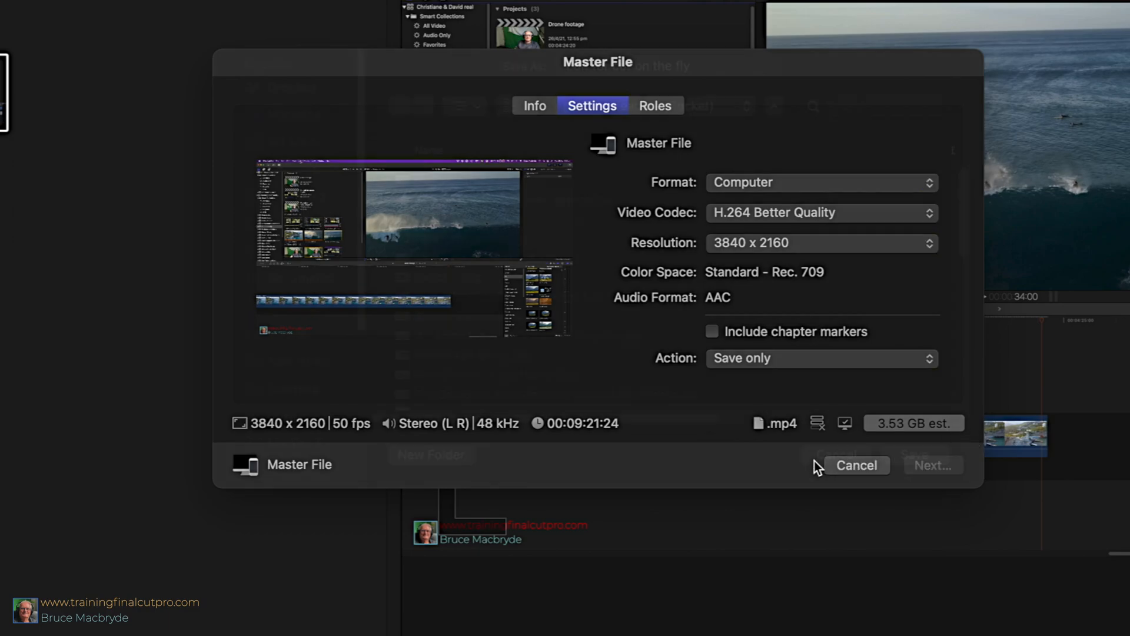
pyautogui.click(933, 465)
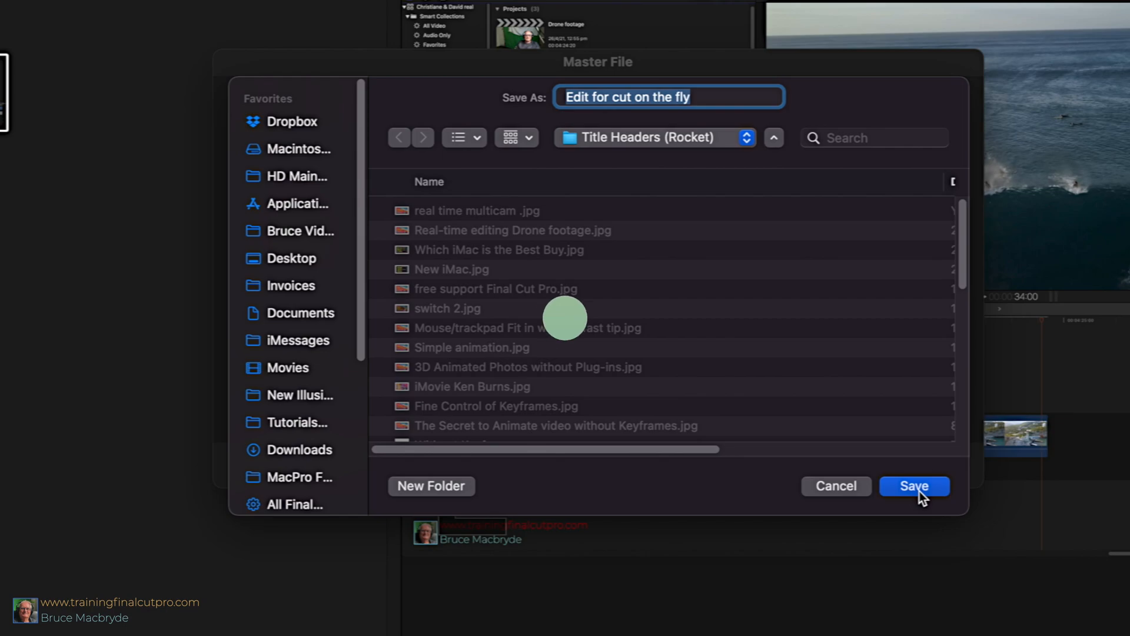
pyautogui.click(914, 486)
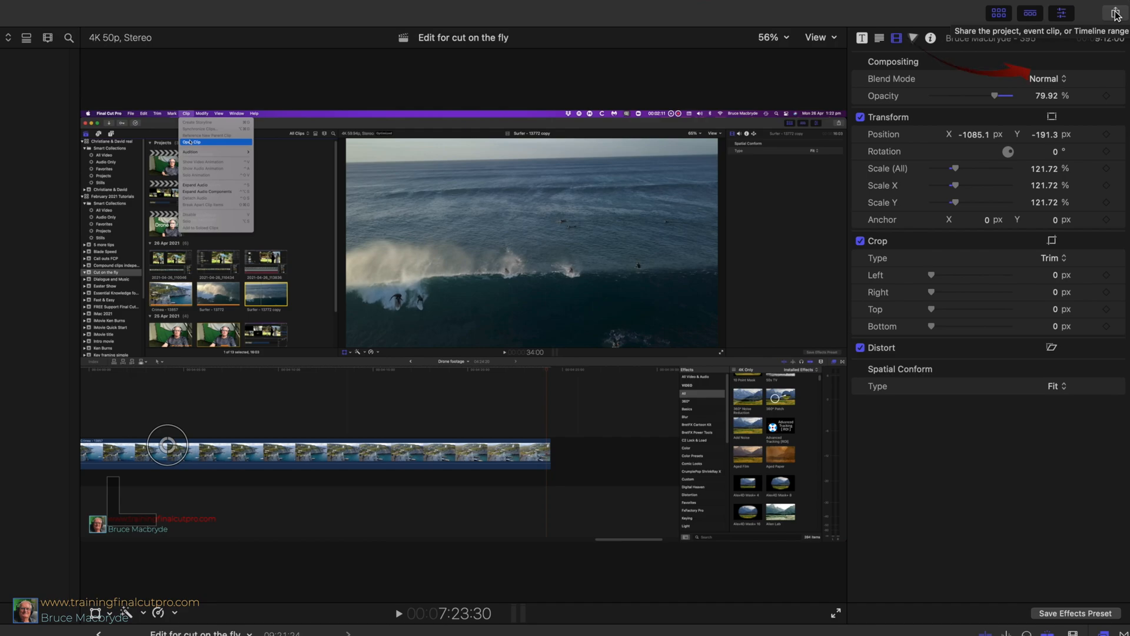
# In Share destinations, duplicate the Master File destination and name the copy 'YouTube'.
pyautogui.click(1115, 13)
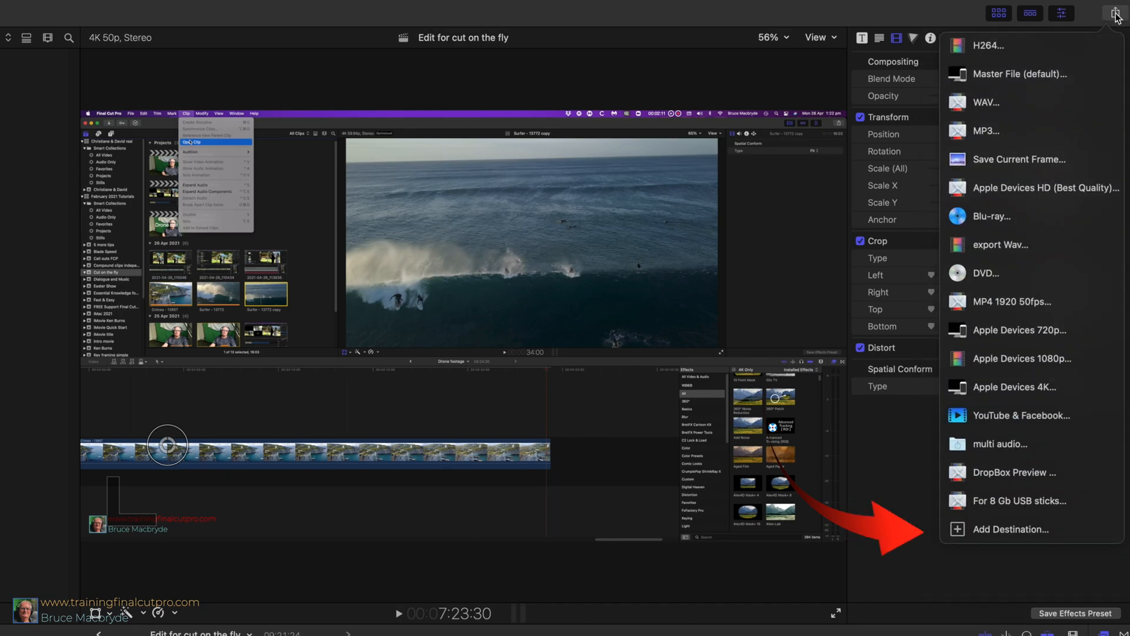
pyautogui.click(1004, 529)
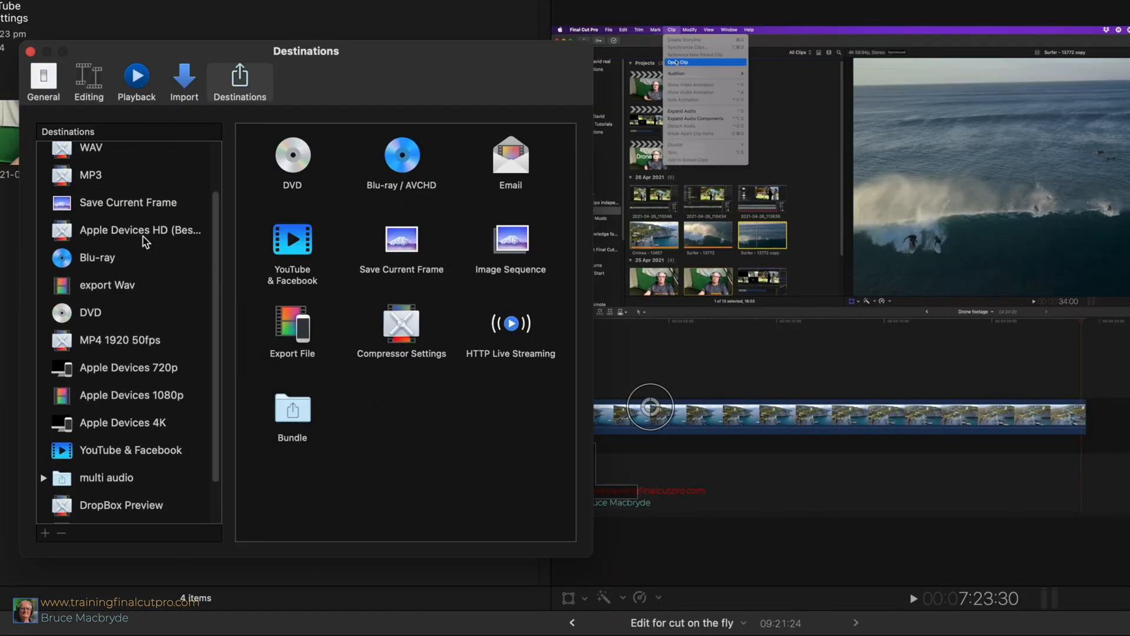
pyautogui.rightClick(105, 182)
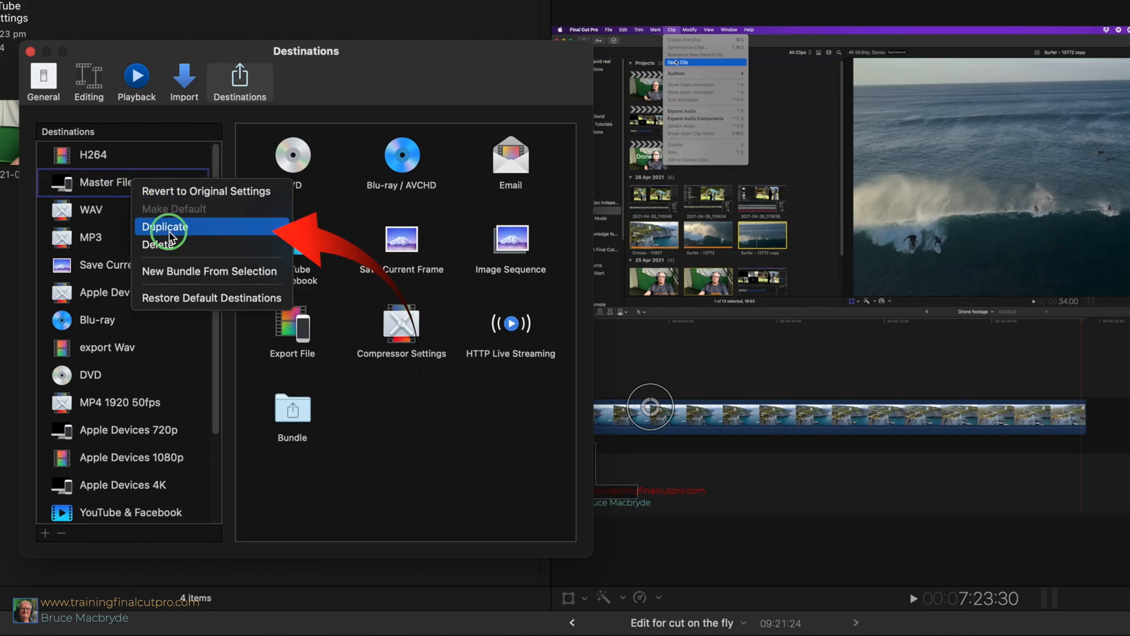
pyautogui.click(166, 226)
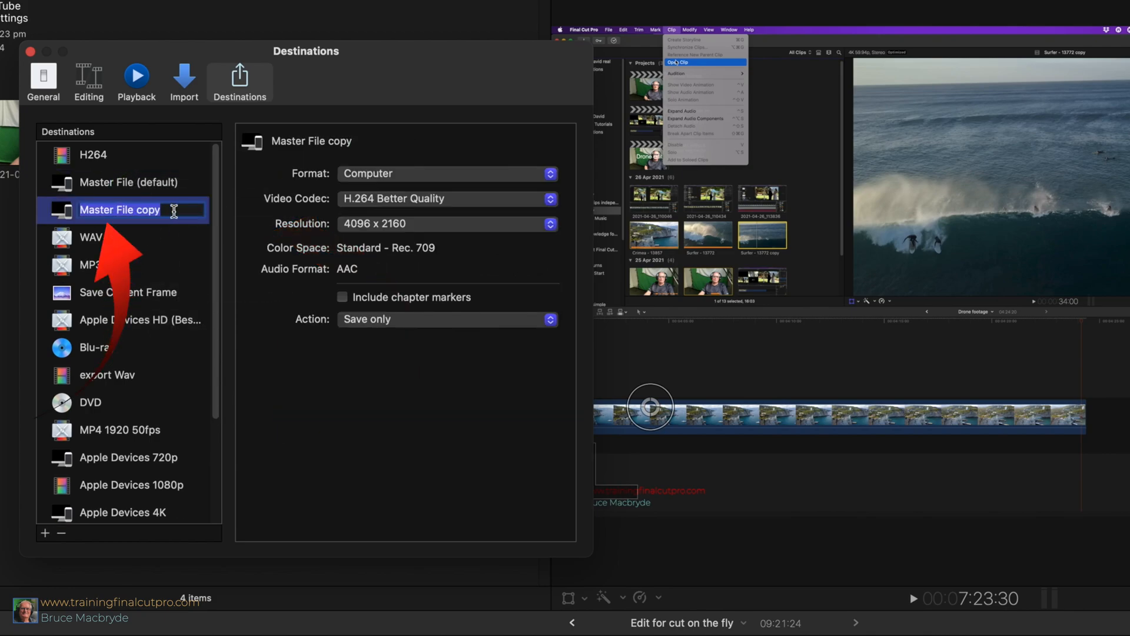
pyautogui.write('YouT')
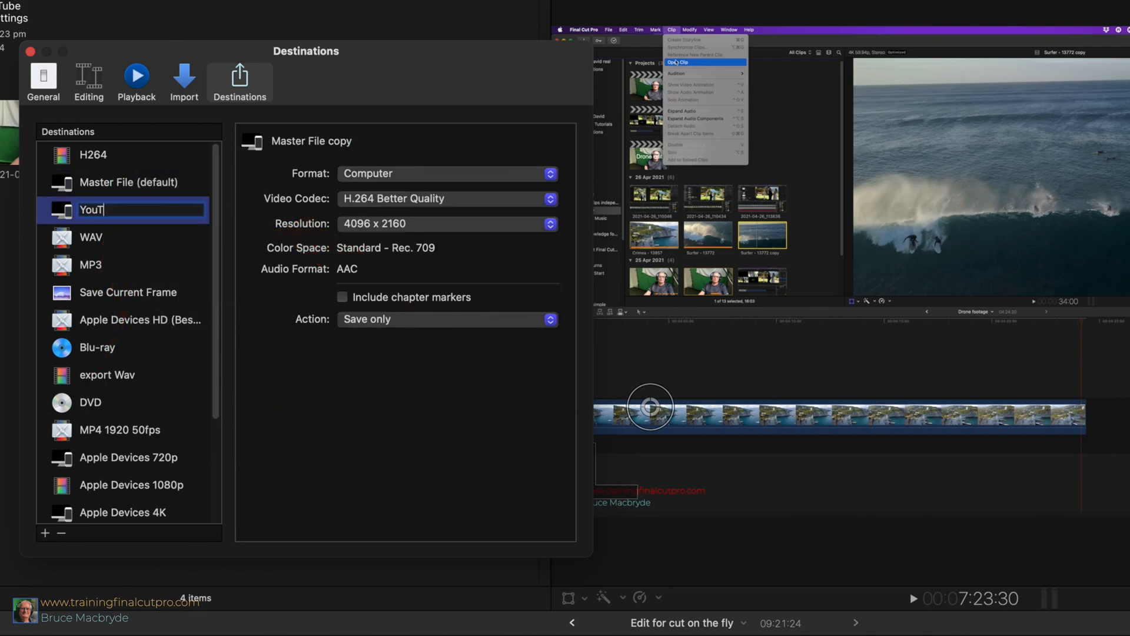
pyautogui.write('ube')
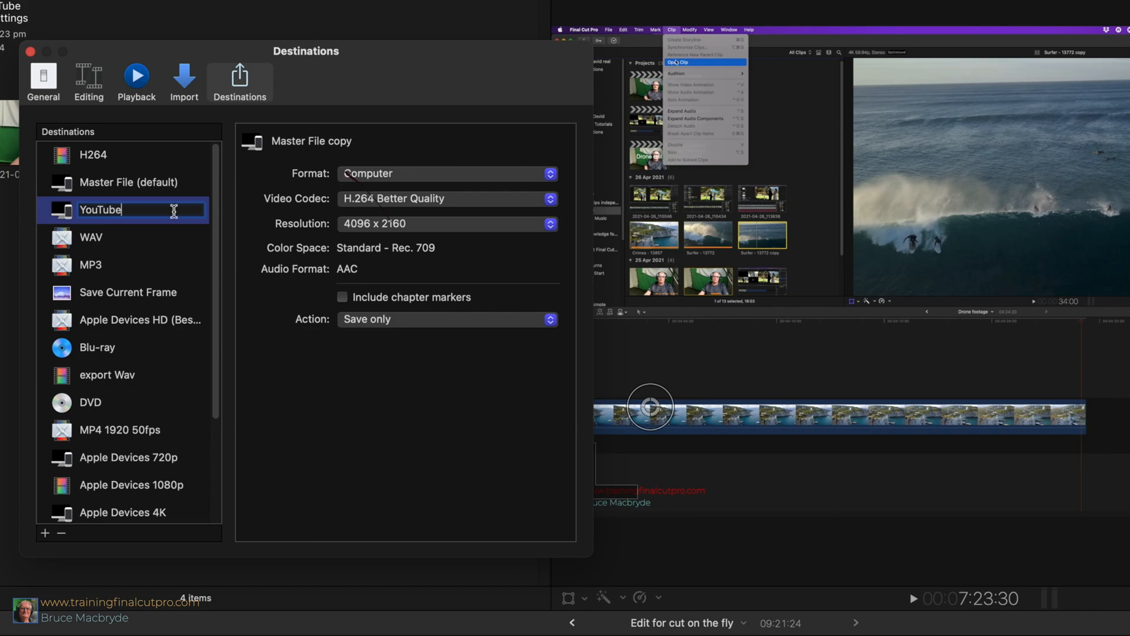
# Set the default Master File destination to Video and Audio with Apple ProRes 422.
pyautogui.click(130, 182)
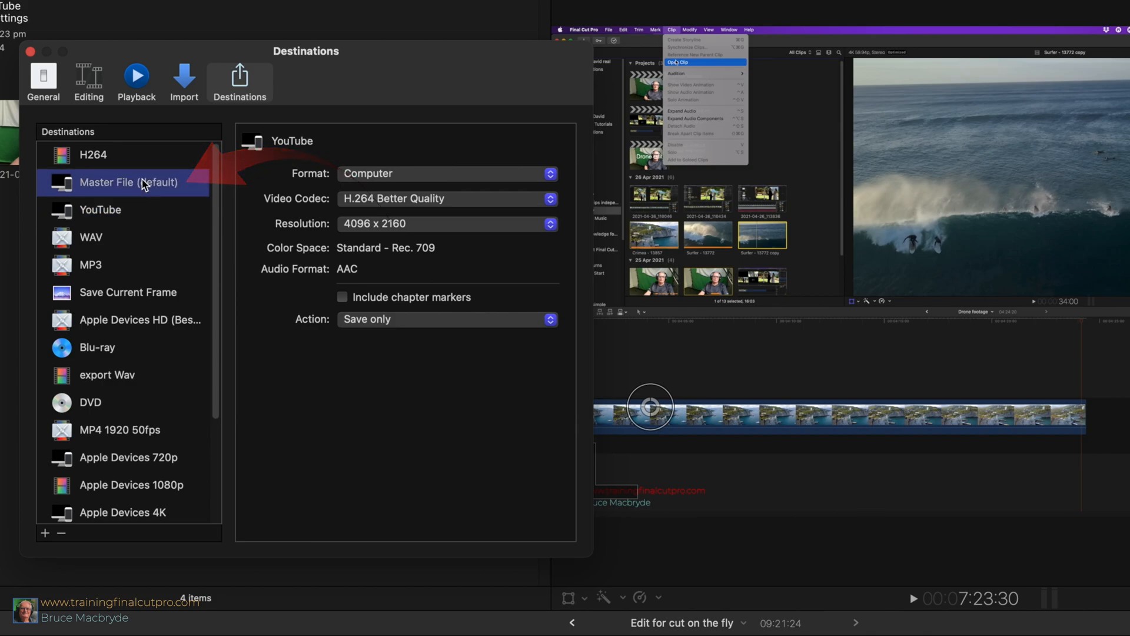
pyautogui.click(123, 182)
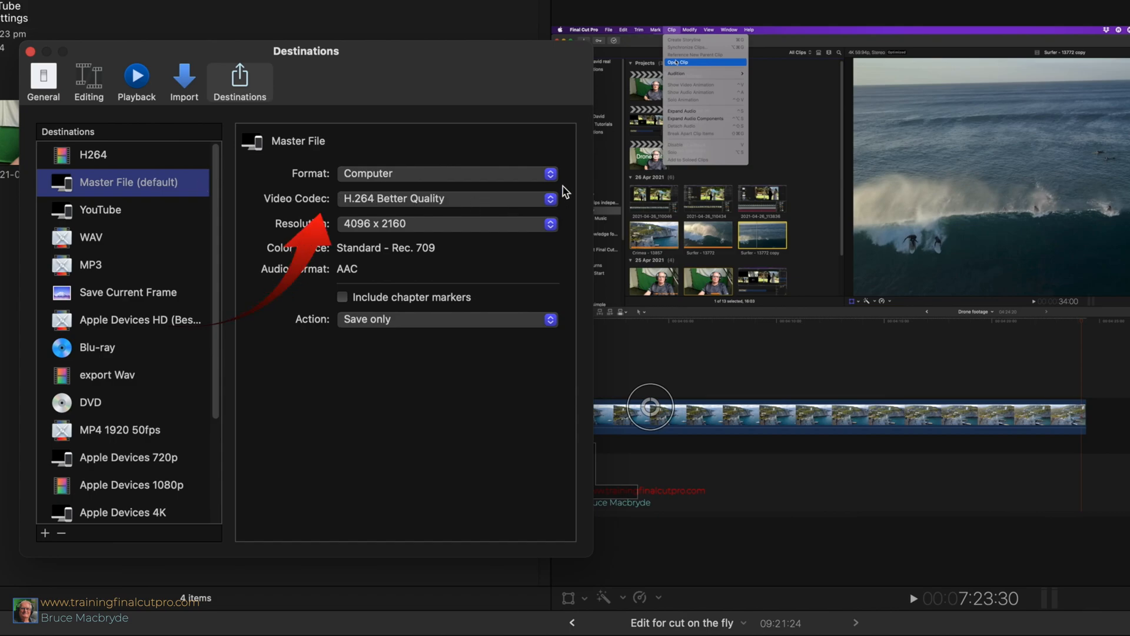
pyautogui.click(447, 173)
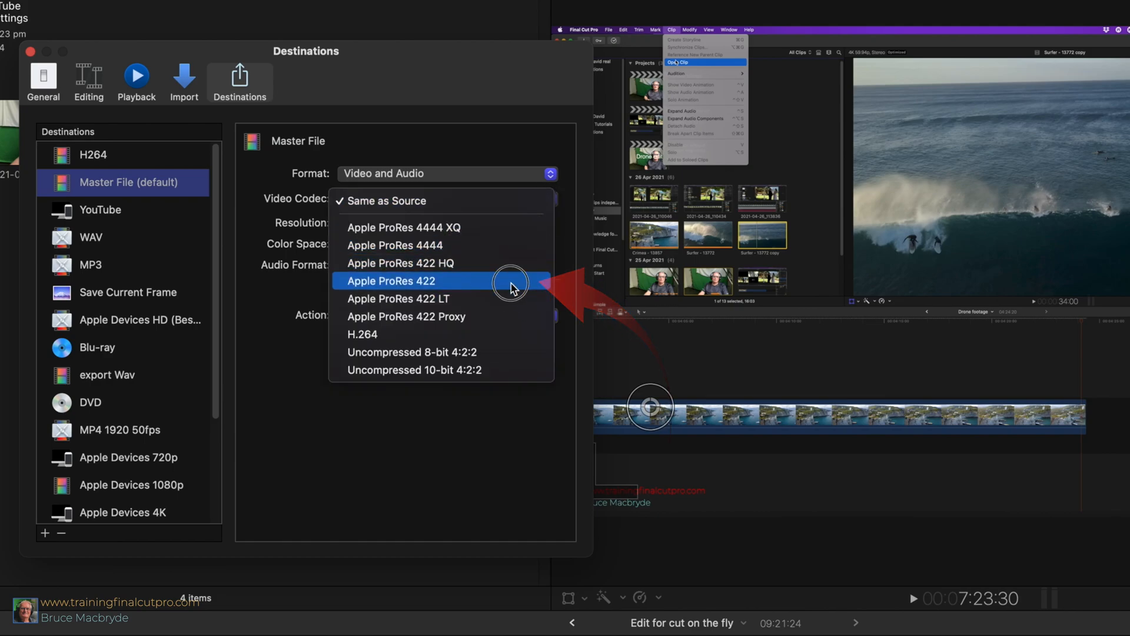
pyautogui.click(391, 281)
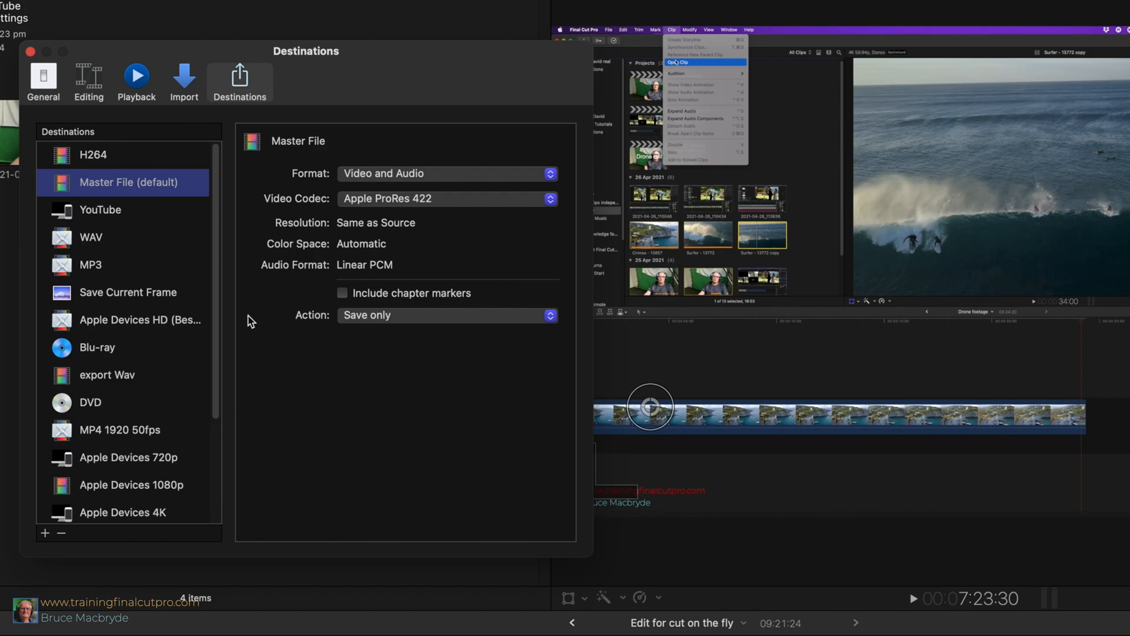